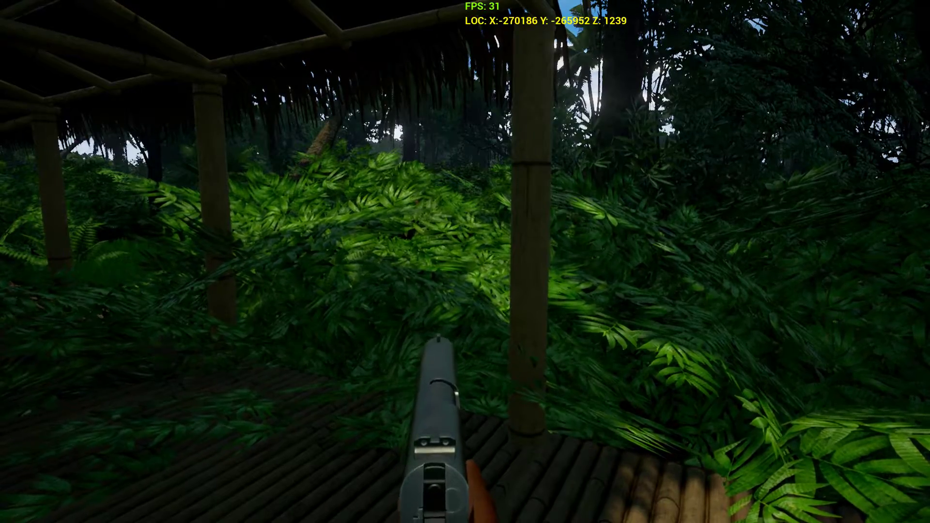
mouse_move(465, 262)
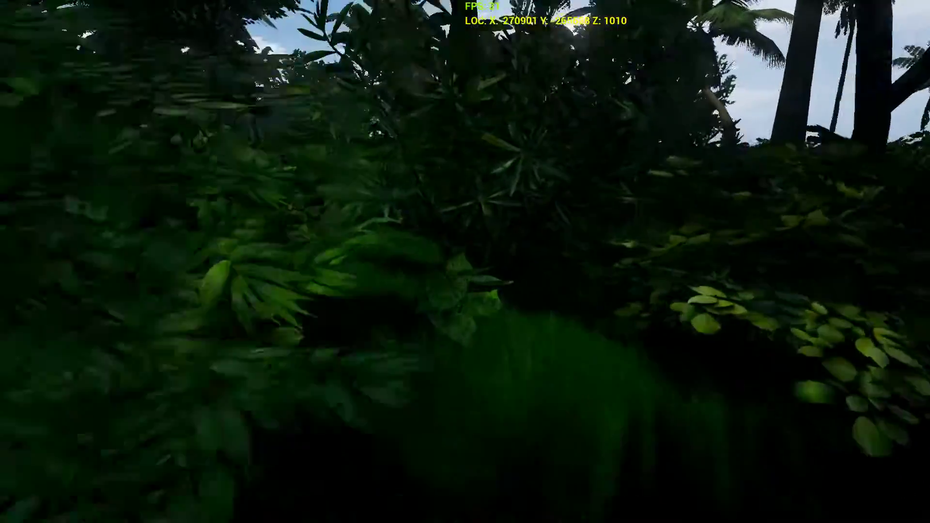
mouse_move(465, 261)
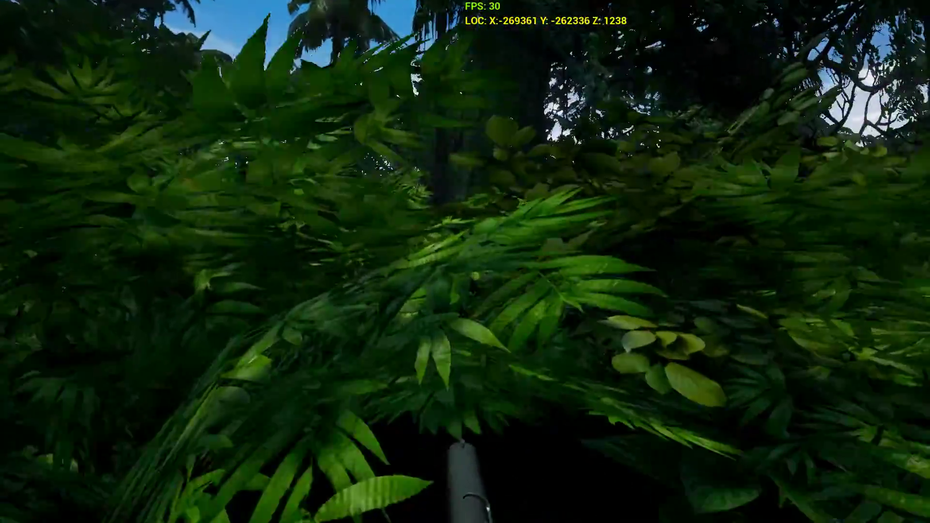
mouse_move(465, 262)
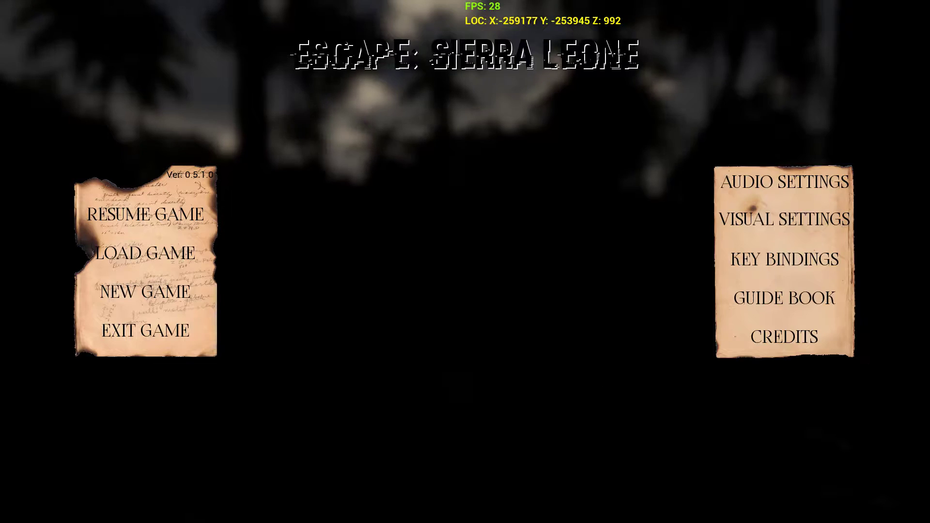
mouse_move(750, 284)
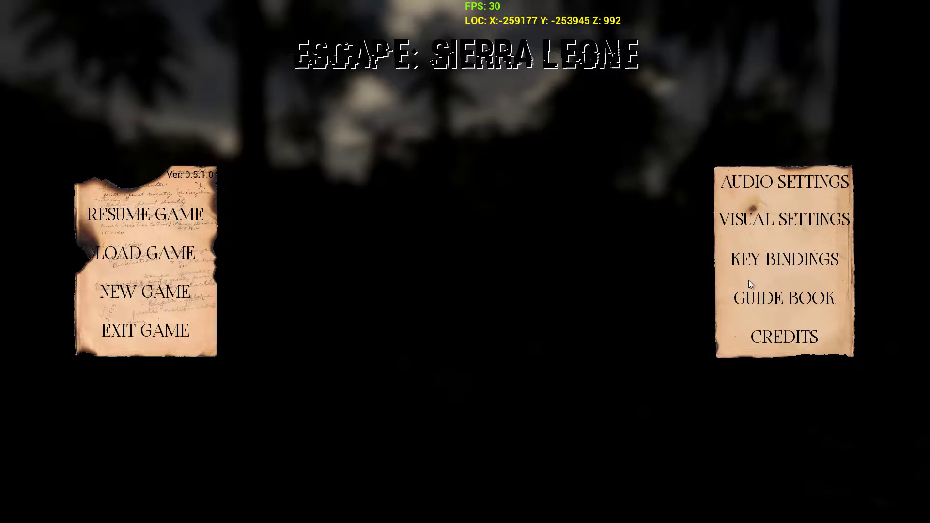
mouse_move(784, 258)
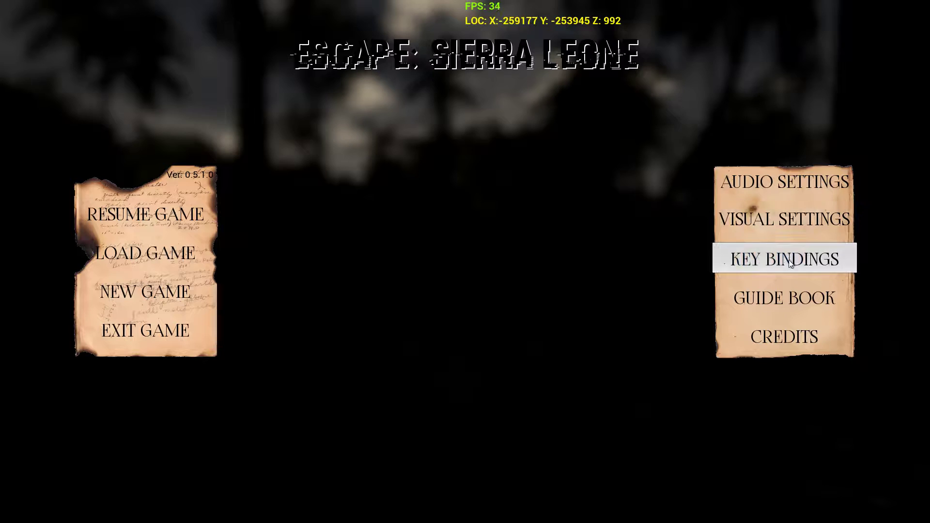
Step: Review the control bindings list, then look over the graphics quality settings
click(782, 258)
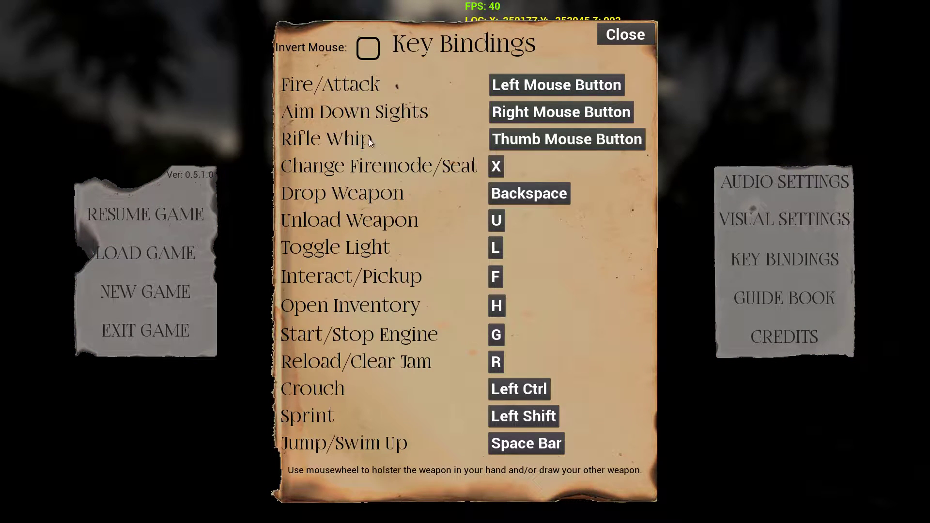
click(523, 415)
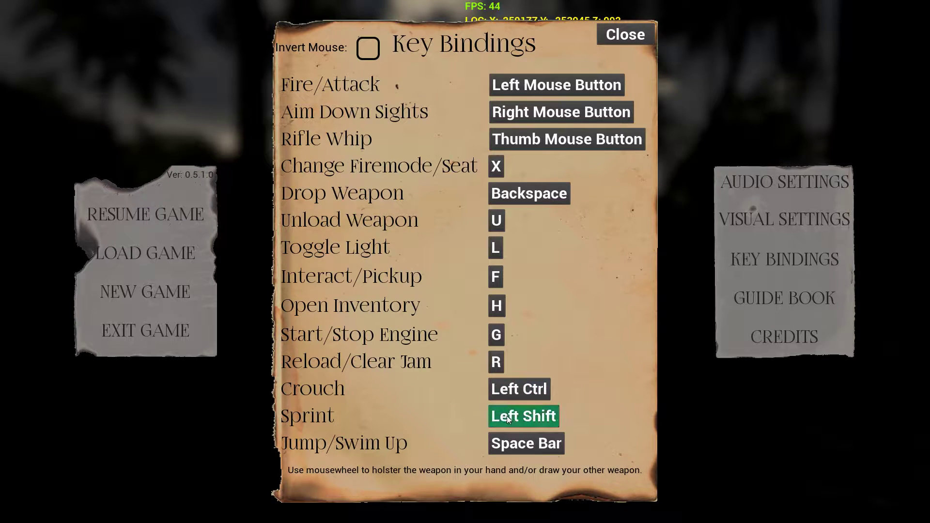
mouse_move(478, 363)
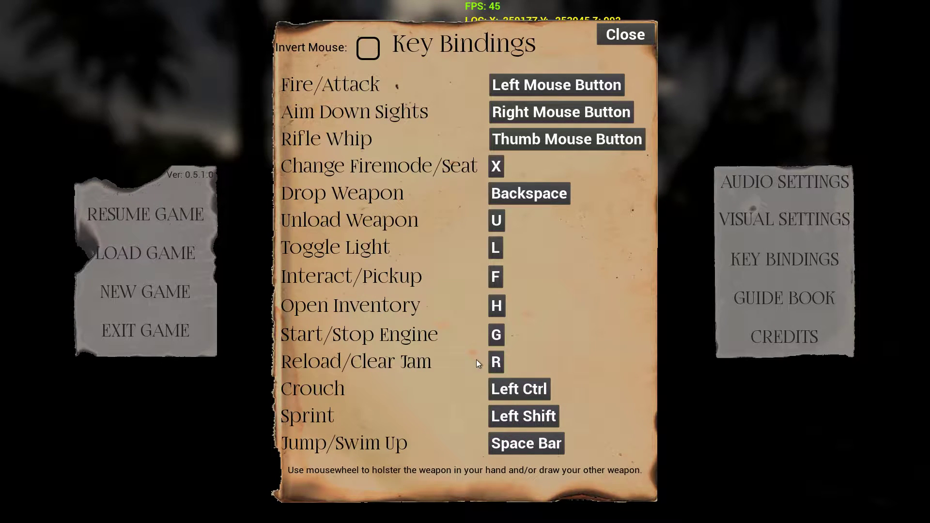
click(496, 335)
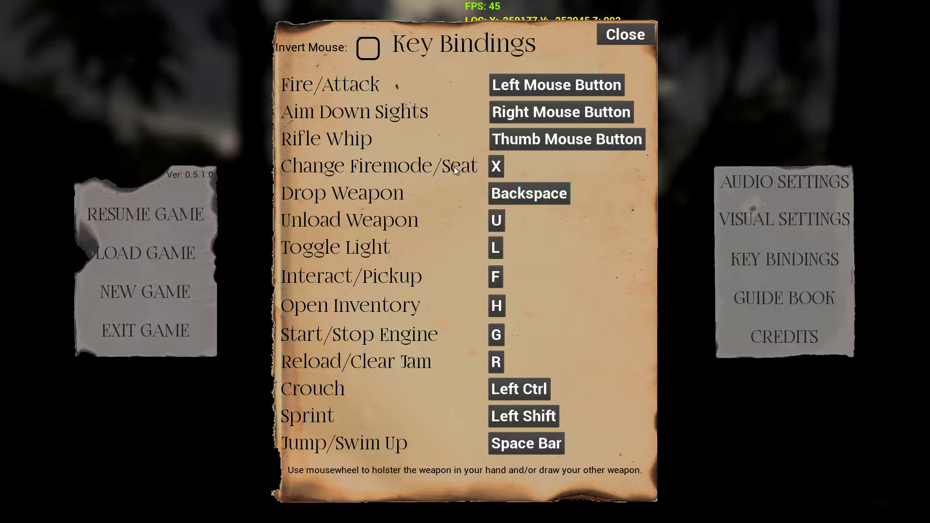
mouse_move(480, 171)
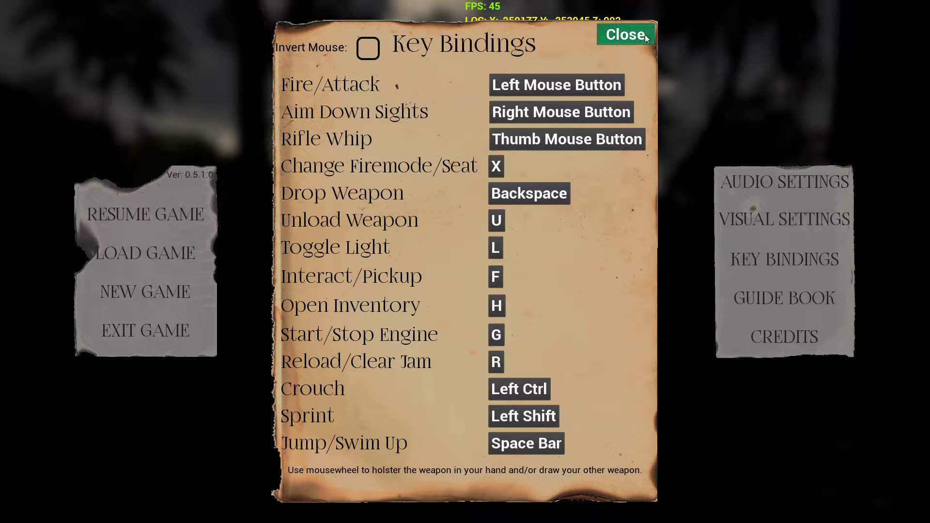
click(624, 34)
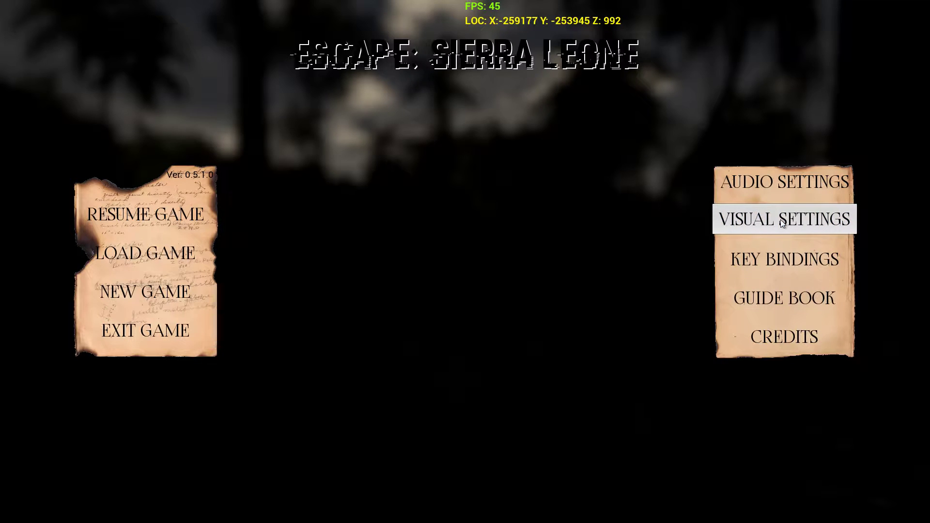
mouse_move(784, 181)
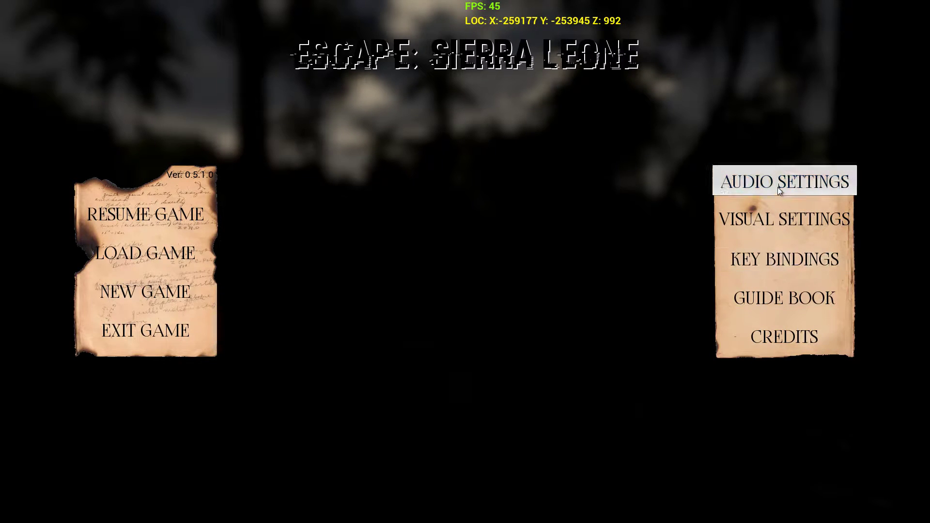
mouse_move(783, 219)
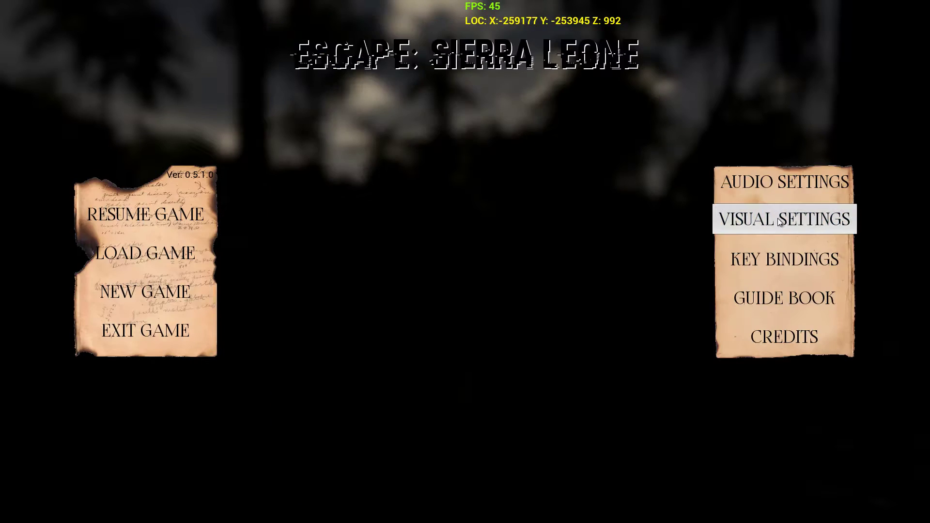
click(783, 219)
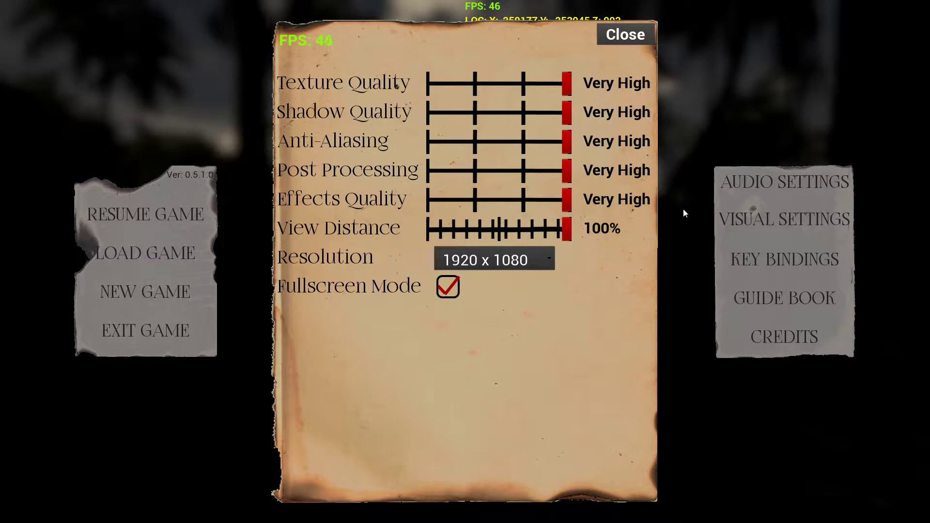
click(624, 33)
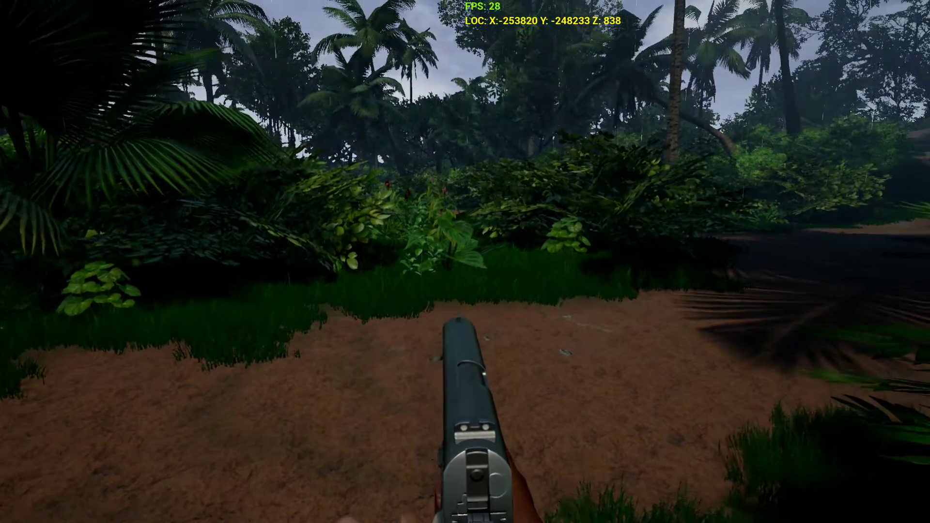
Step: Check the backpack, draw the pistol, and try using the loose .45 ACP rounds
key(tab)
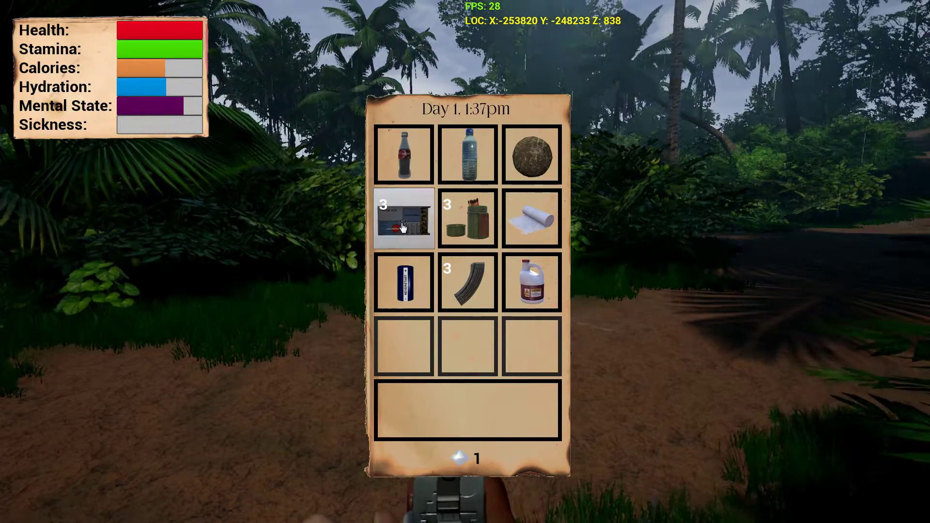
mouse_move(403, 217)
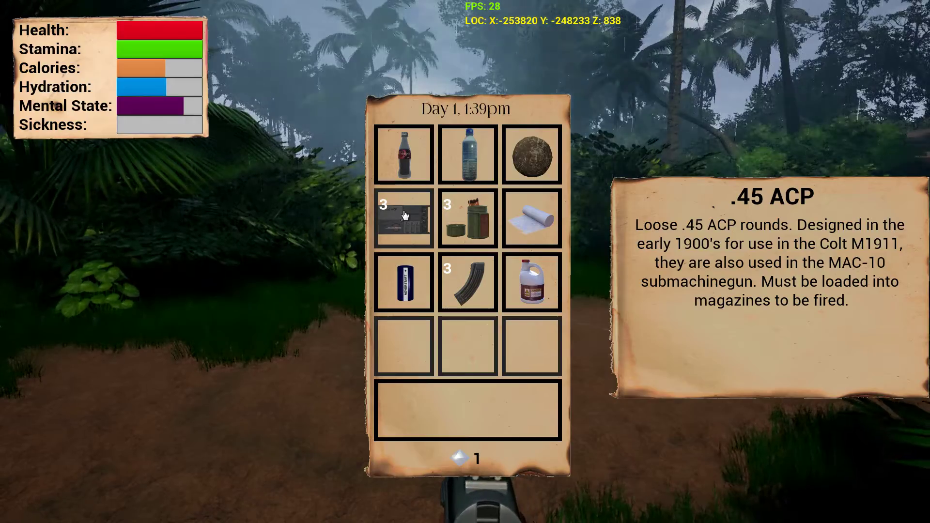
key(tab)
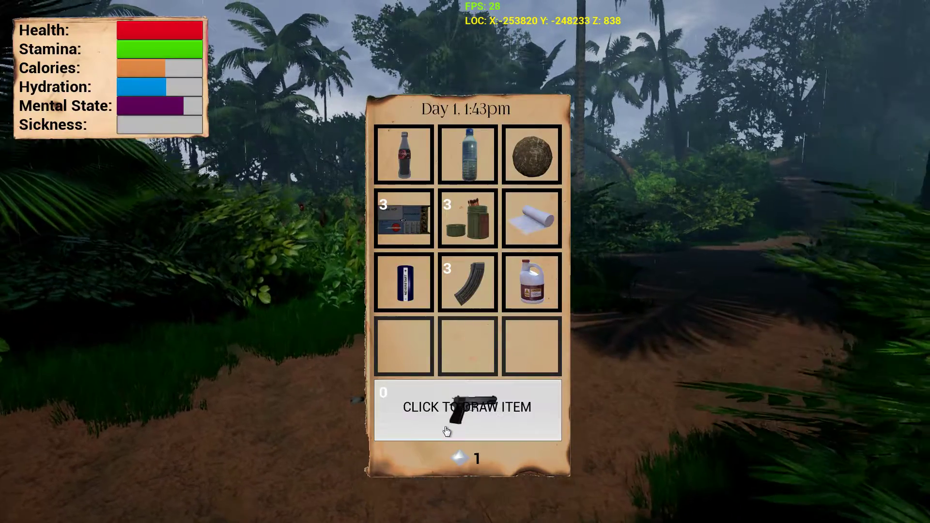
click(466, 407)
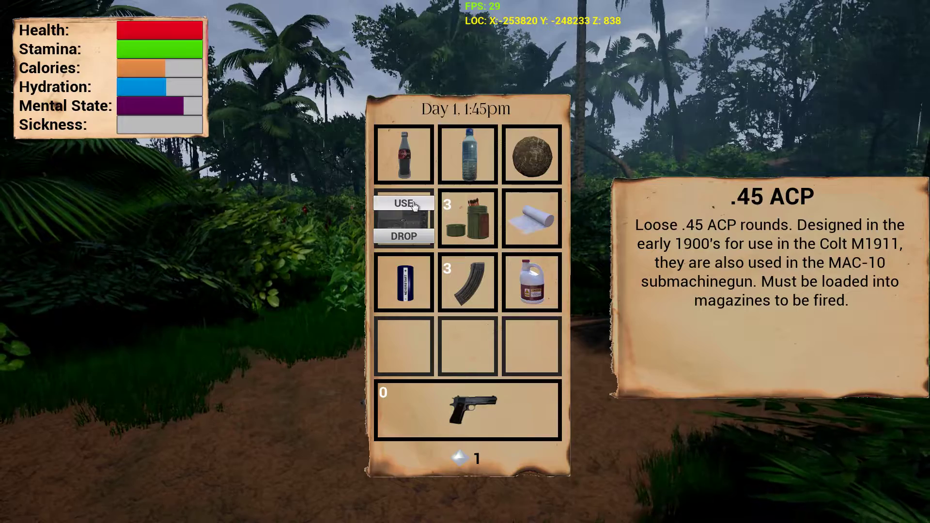
click(403, 203)
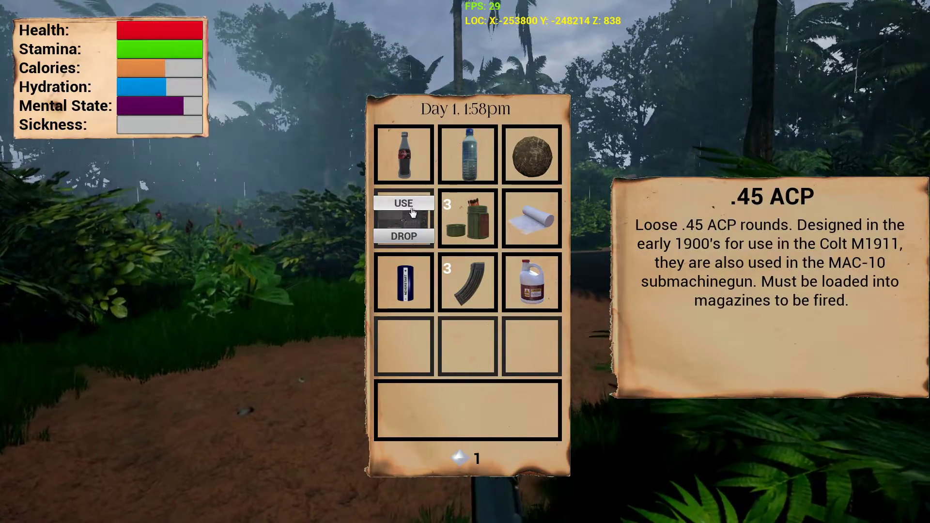
click(404, 203)
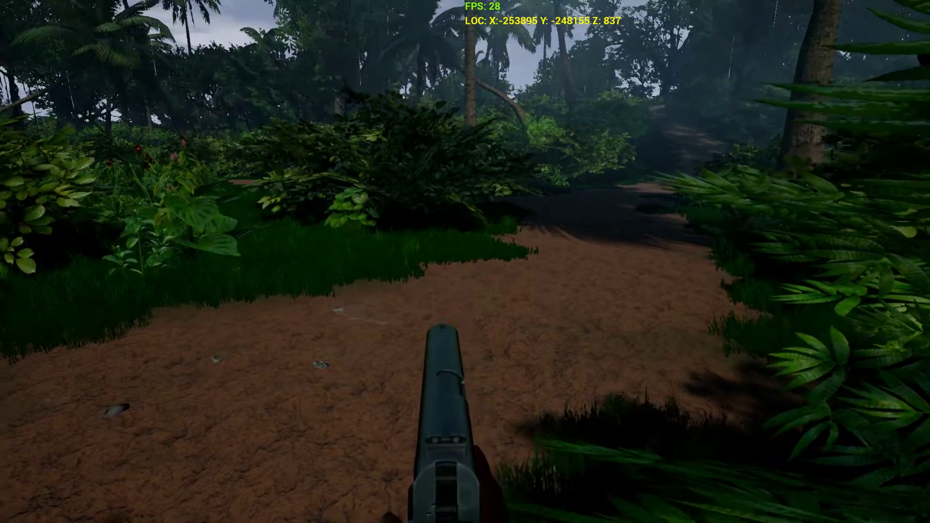
Step: Holster the M1911, walk further along the trail, and draw it again
key(tab)
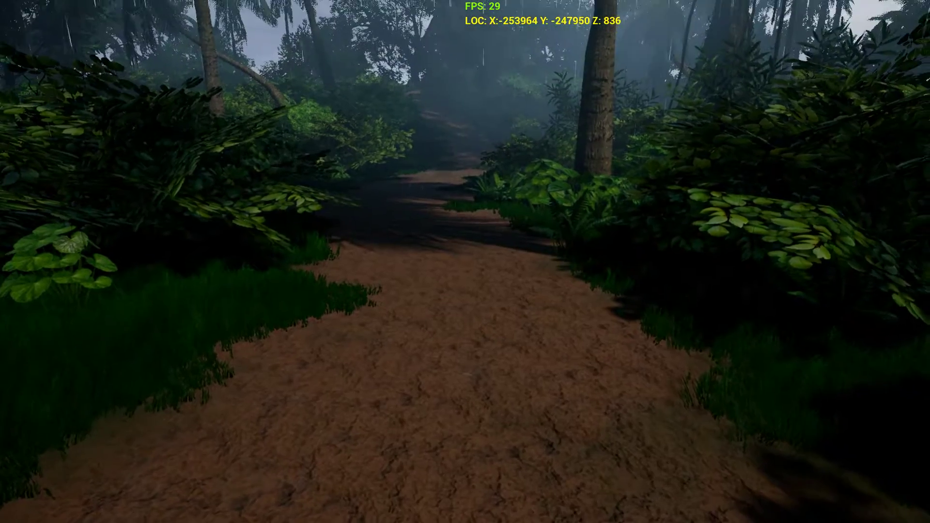
key(Tab)
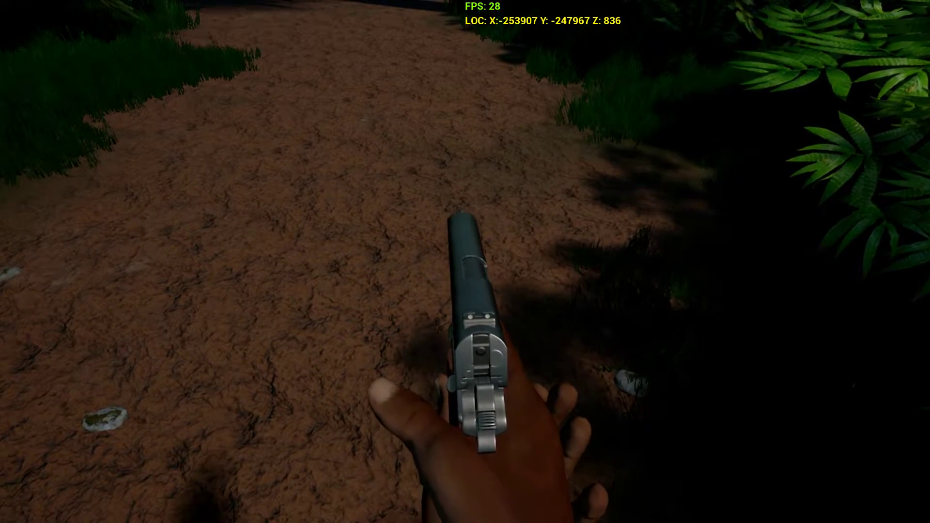
key(tab)
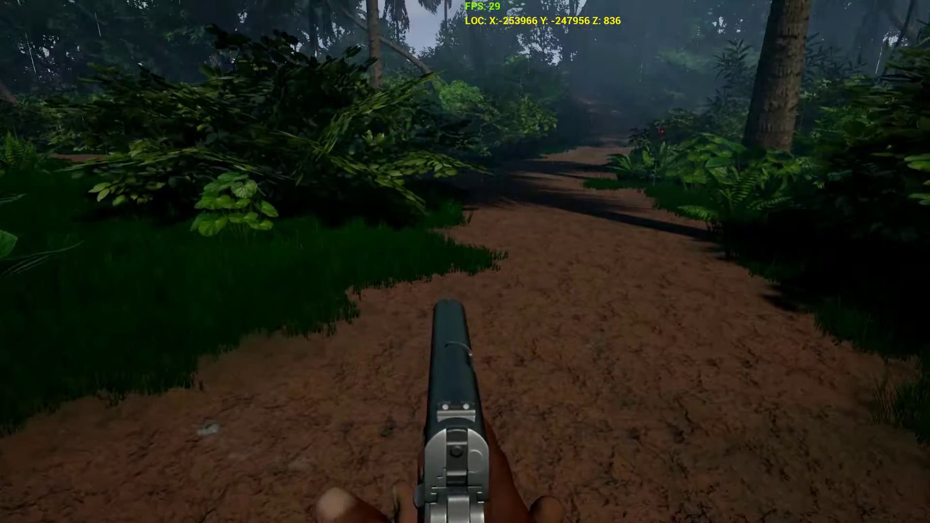
Step: Check the backpack's supplies, then reopen it after stepping into the shade
key(Tab)
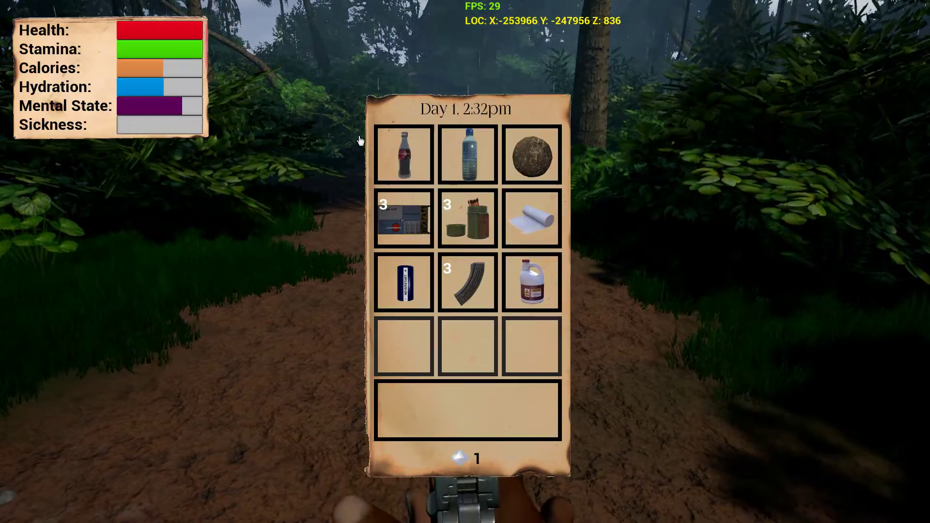
mouse_move(403, 217)
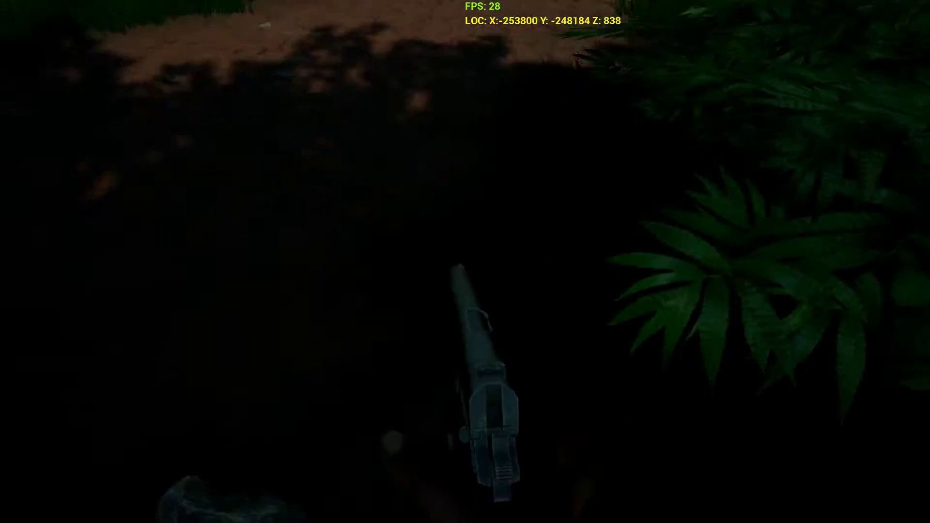
key(tab)
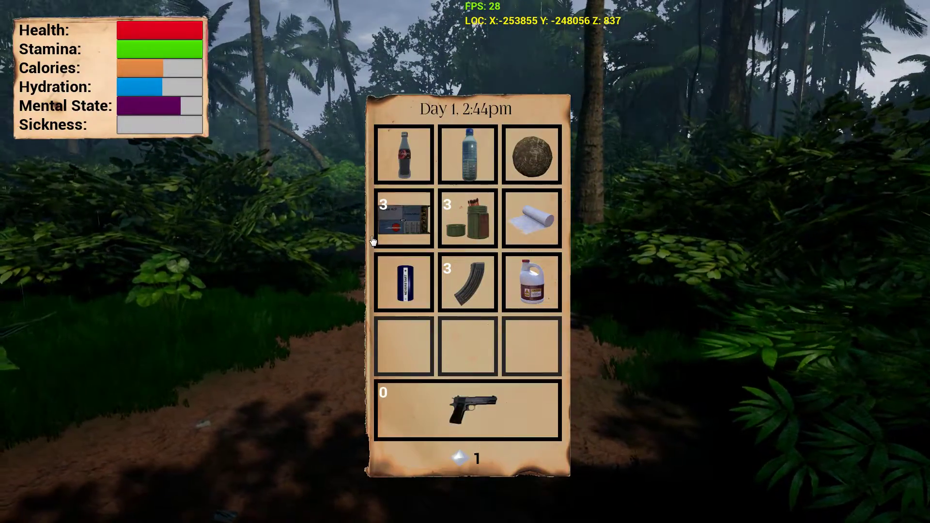
mouse_move(403, 217)
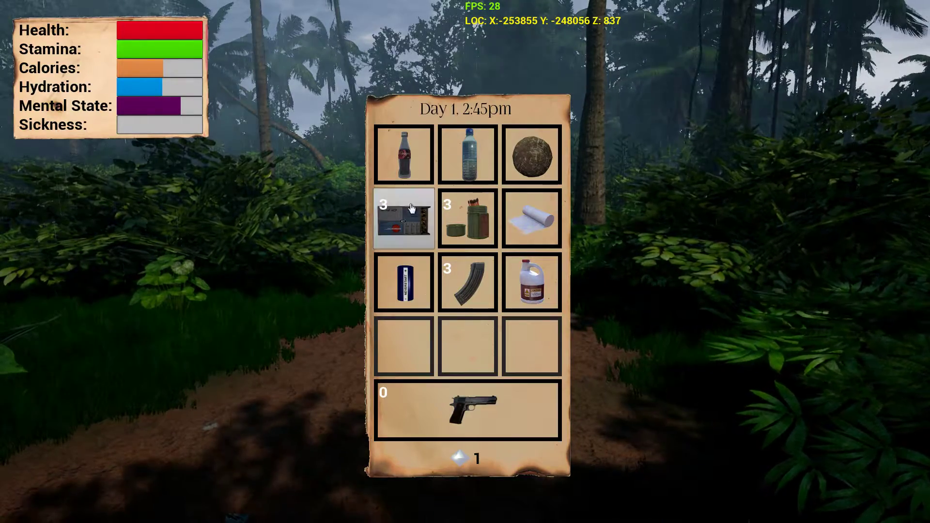
mouse_move(403, 217)
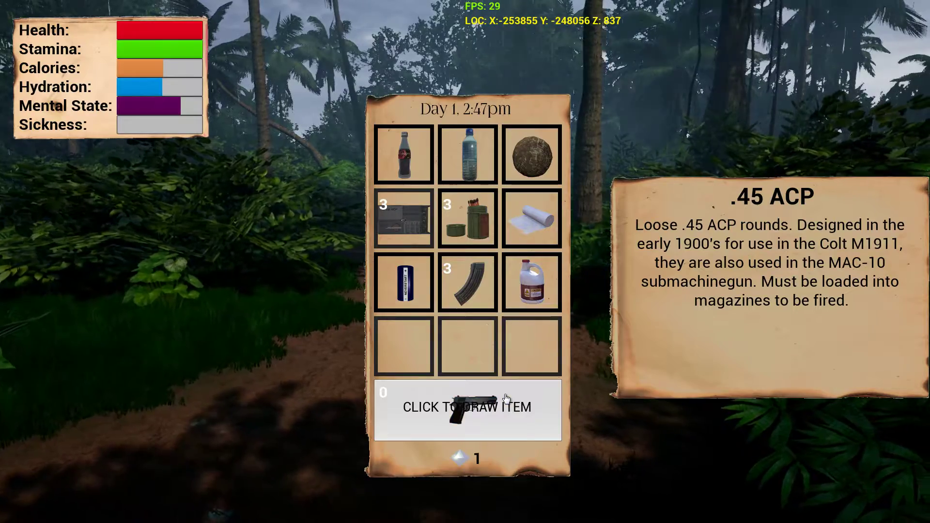
Step: Draw the stowed pistol from the inventory hand slot
click(467, 407)
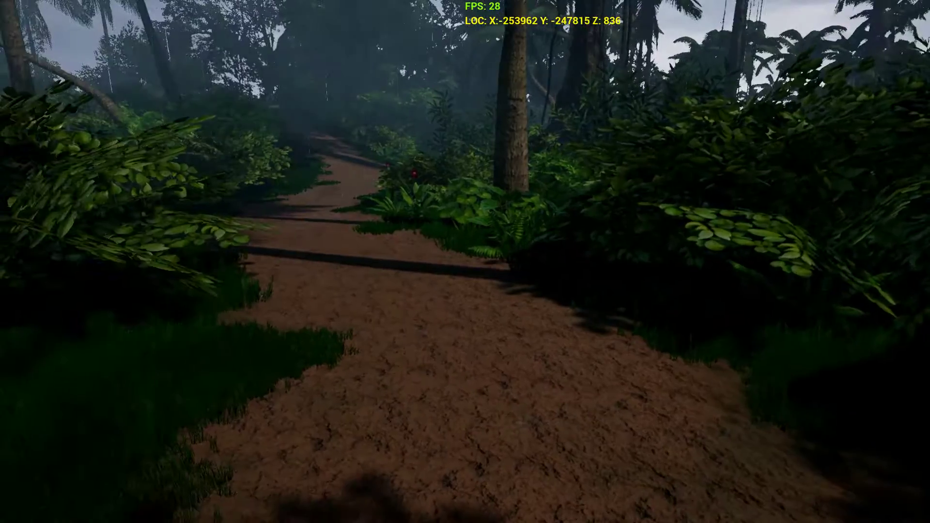
Step: Toggle the inventory while walking up the path with the pistol drawn
key(Tab)
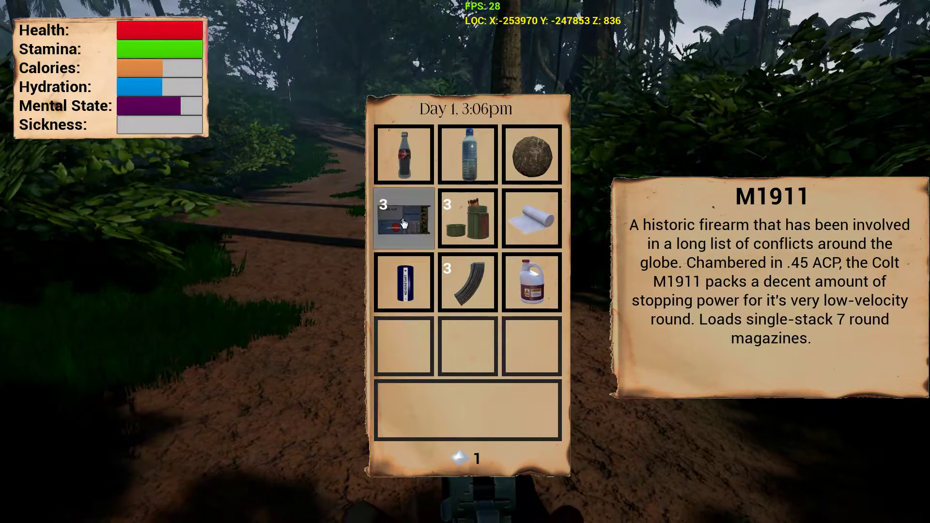
mouse_move(404, 219)
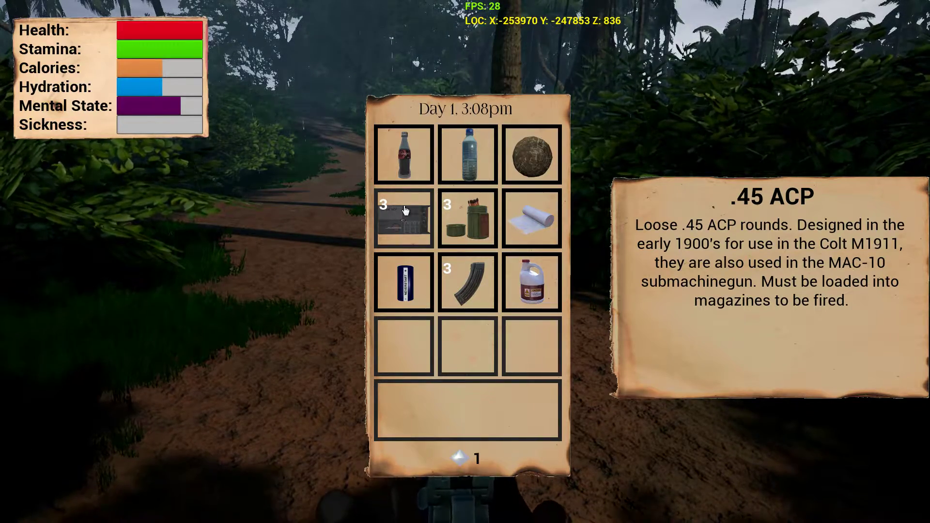
Step: Bring up the pause menu over the open inventory
key(Escape)
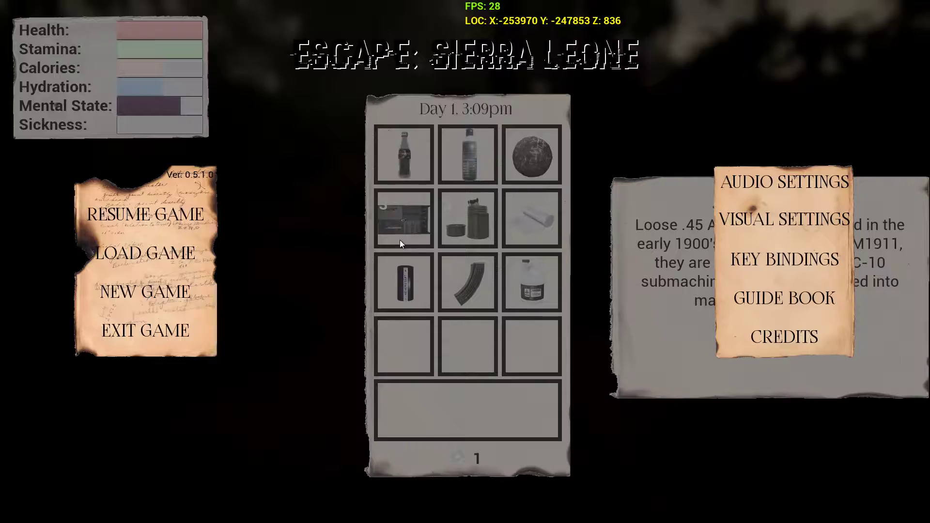
Step: Read the guide book's magazines-and-ammo page, then close it and resume playing
click(784, 297)
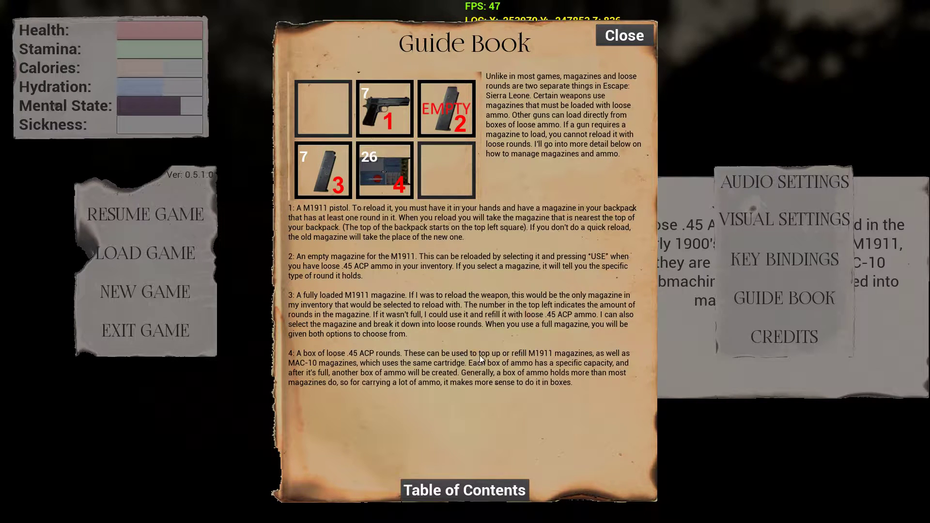
mouse_move(608, 362)
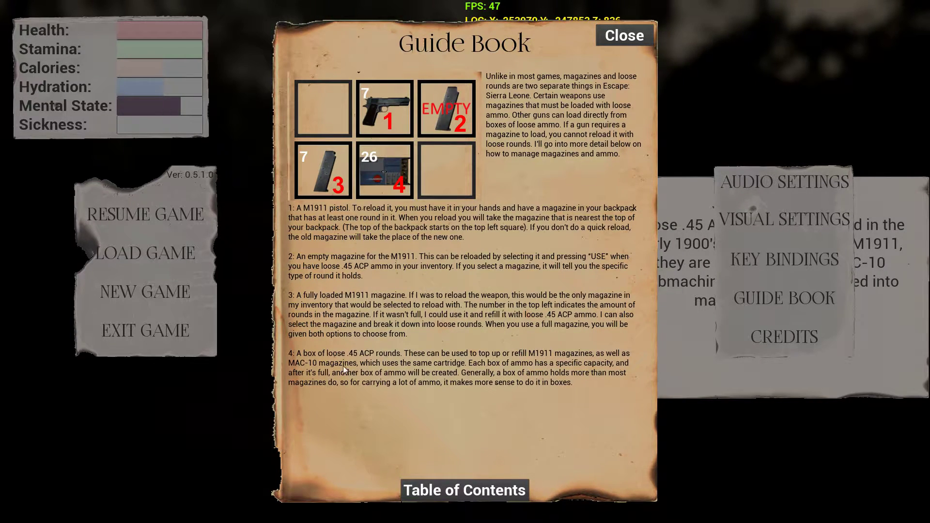
mouse_move(386, 380)
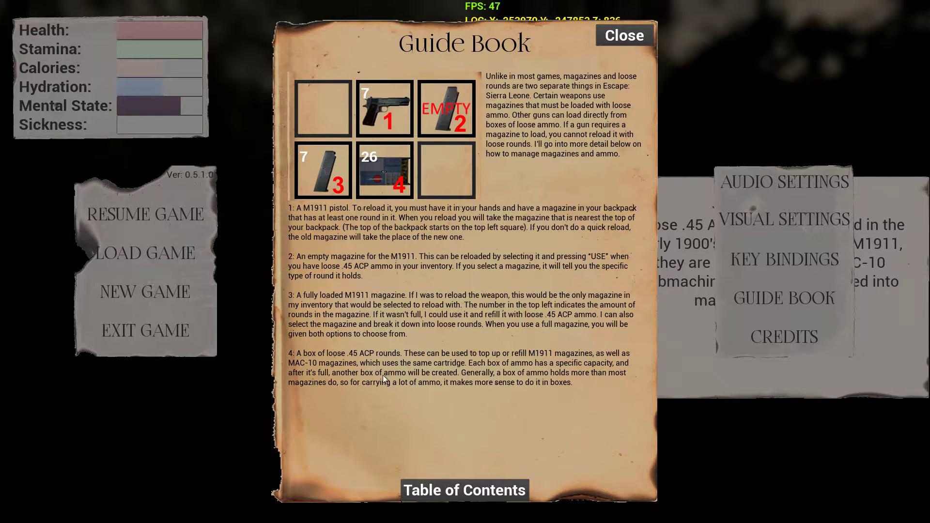
mouse_move(338, 304)
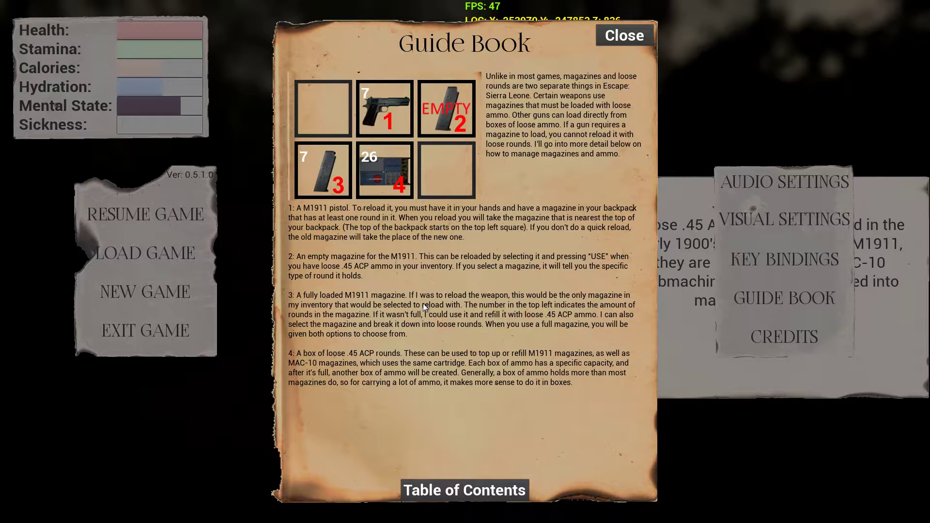
mouse_move(449, 298)
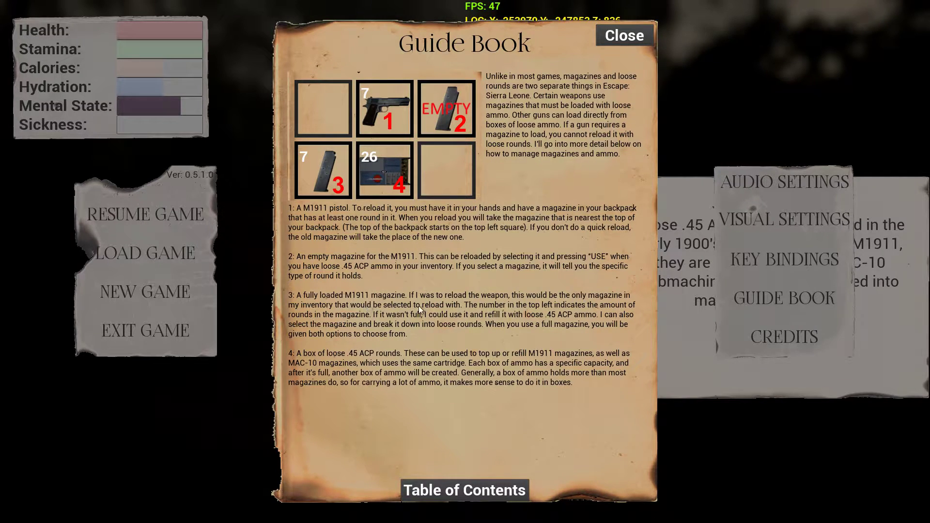
mouse_move(562, 315)
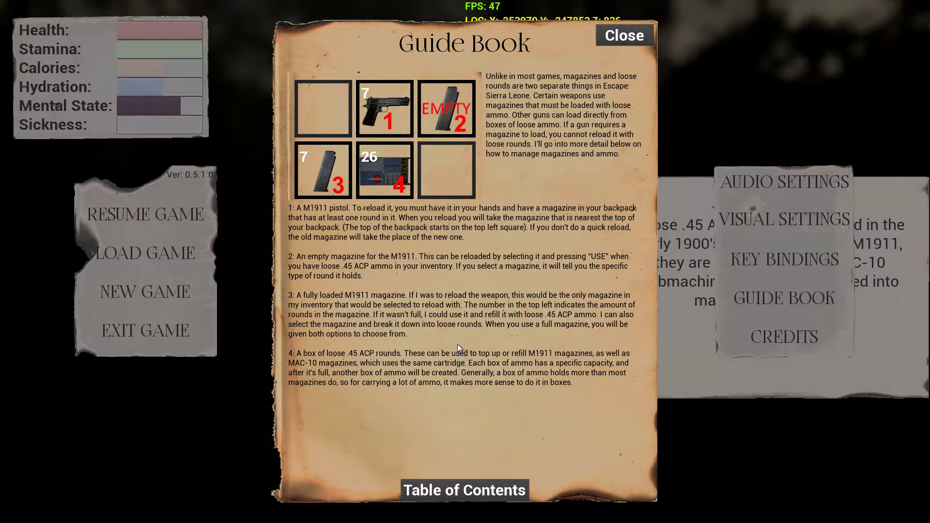
mouse_move(430, 209)
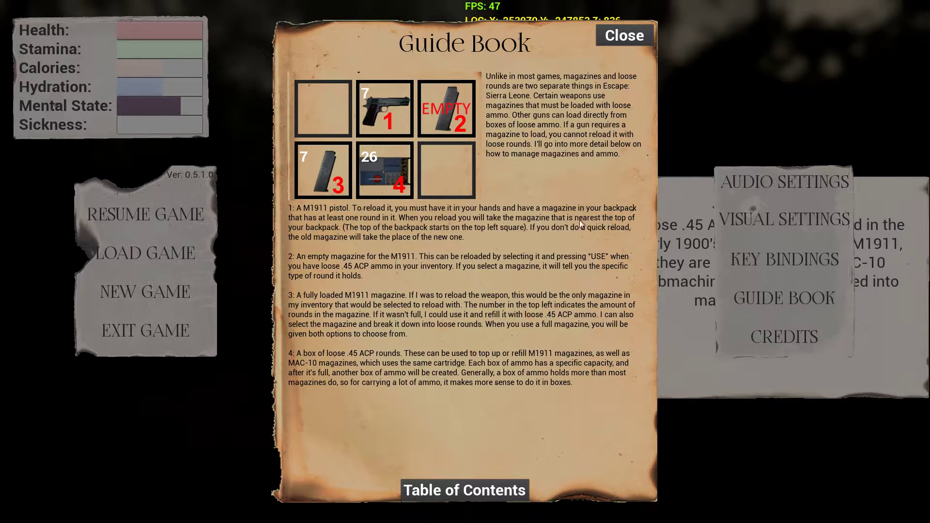
mouse_move(533, 238)
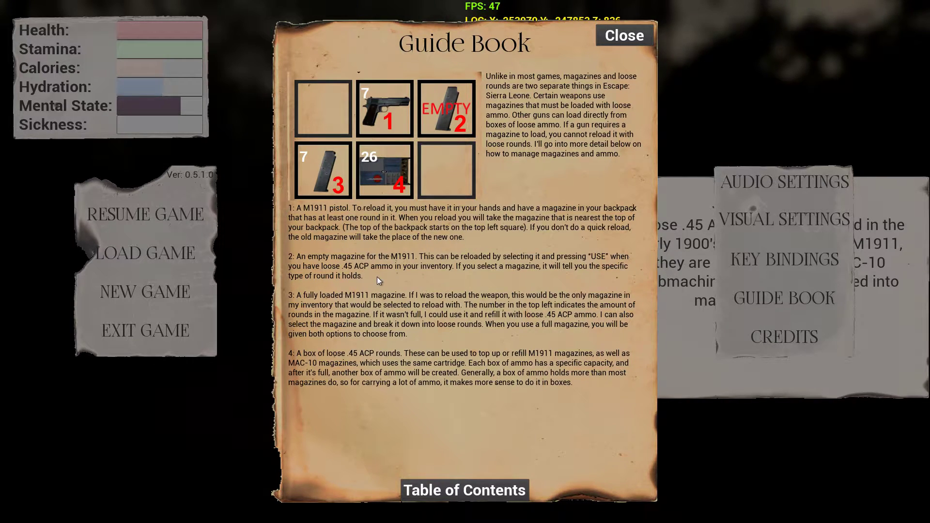
mouse_move(441, 269)
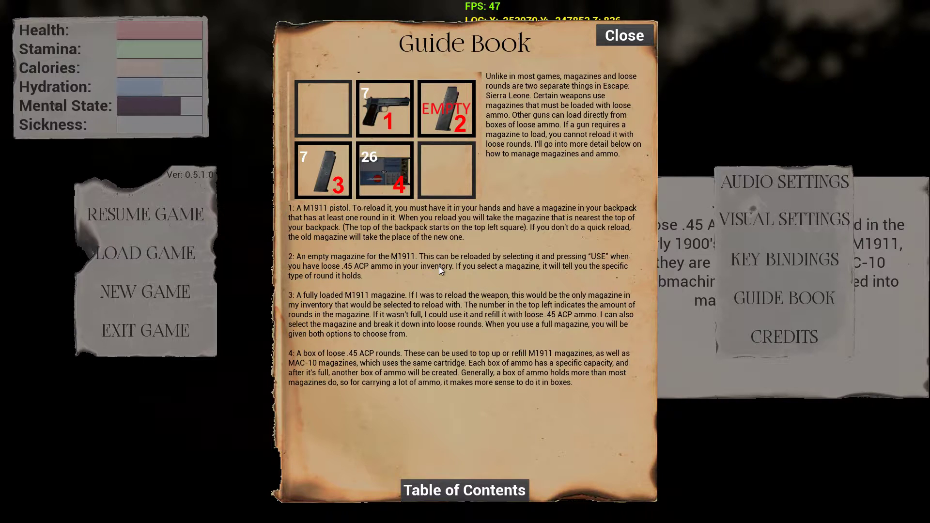
mouse_move(433, 271)
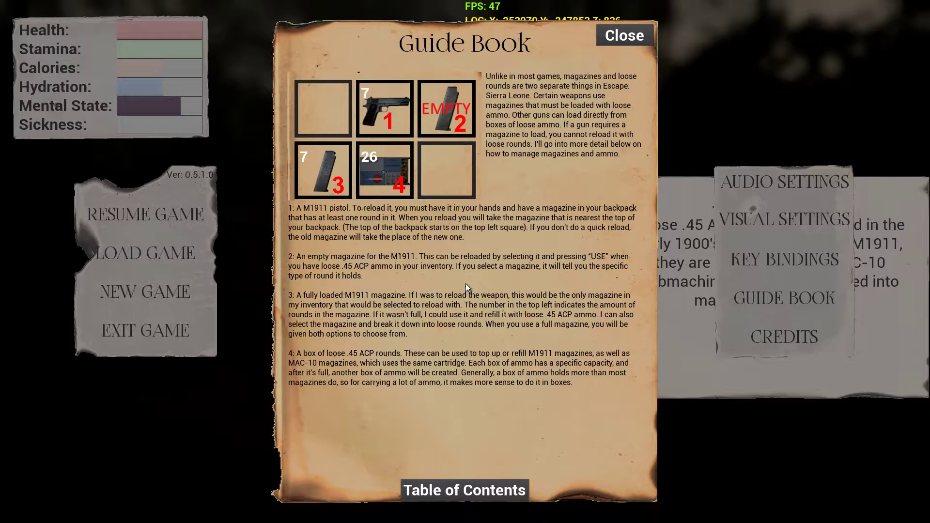
click(623, 35)
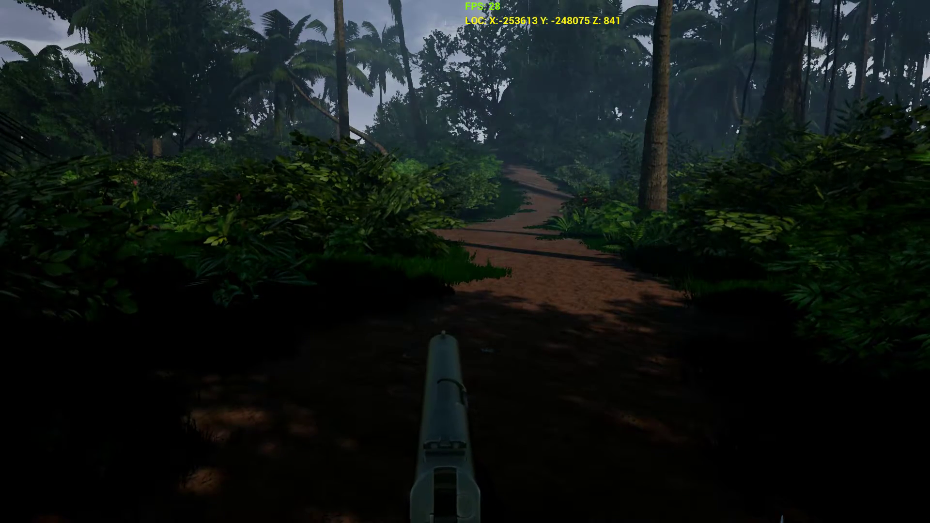
Step: Pause the game and reopen the guide book to the magazines-and-ammo page
key(Escape)
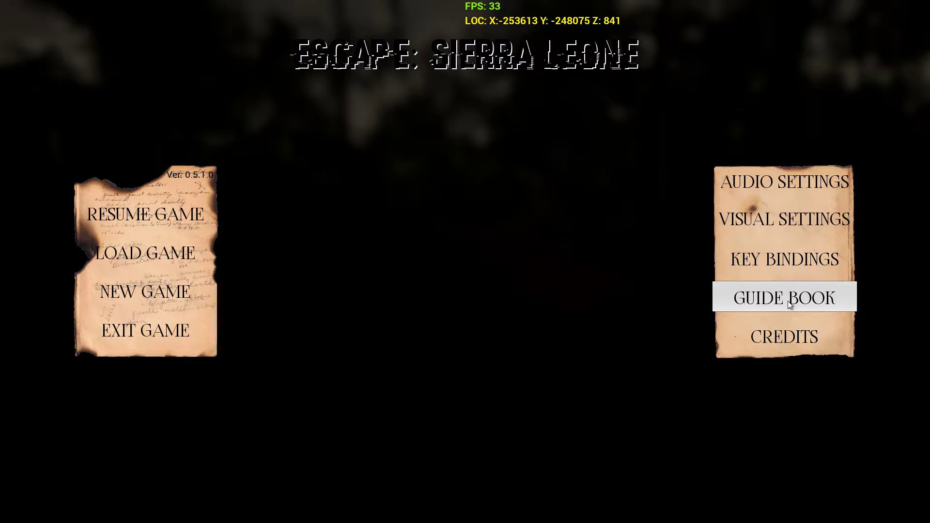
click(783, 297)
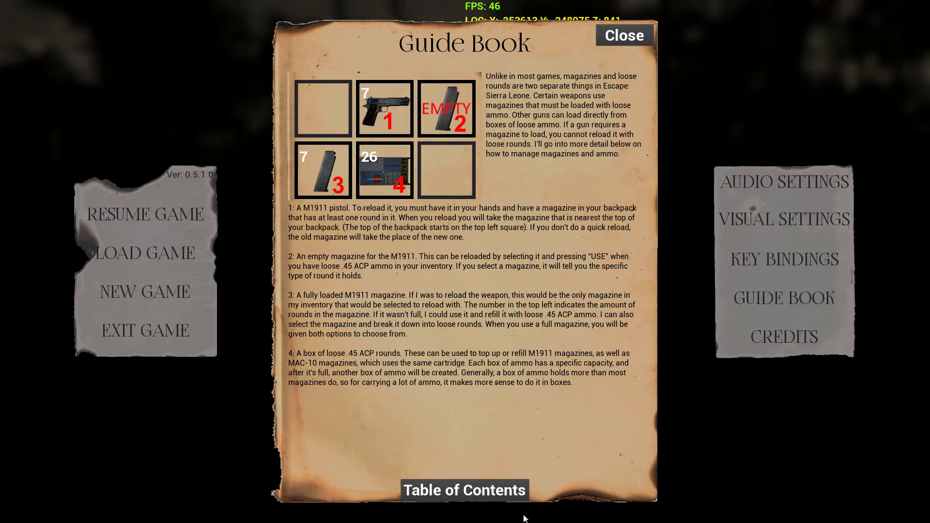
Step: Close the guide book, review the key bindings, then close the menus to resume play
click(623, 35)
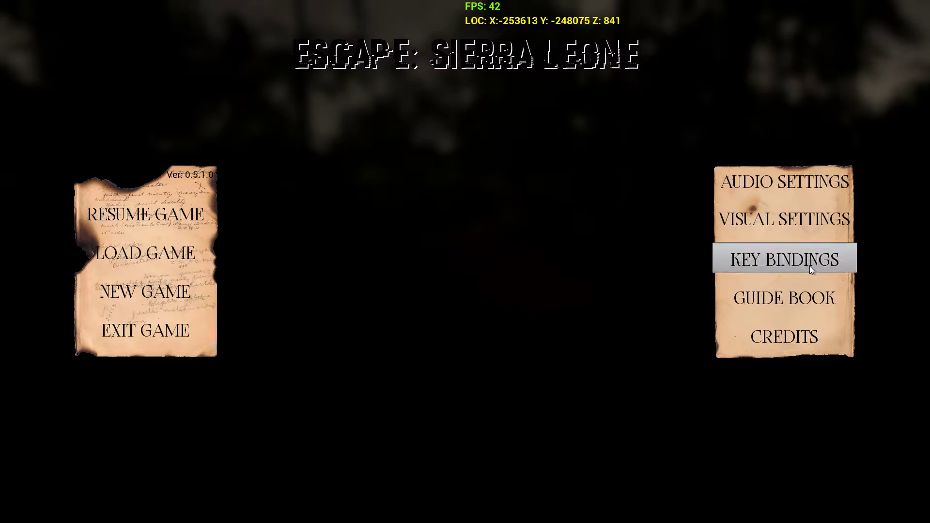
click(784, 258)
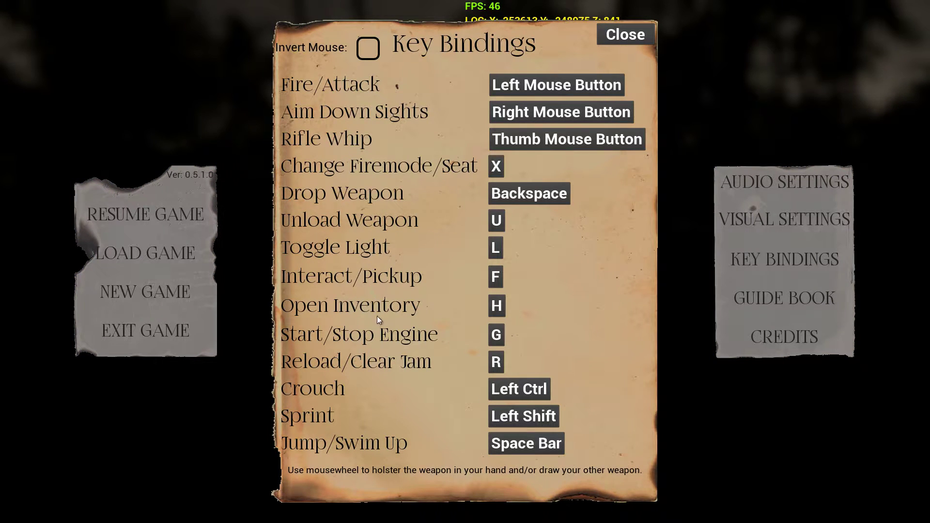
click(495, 362)
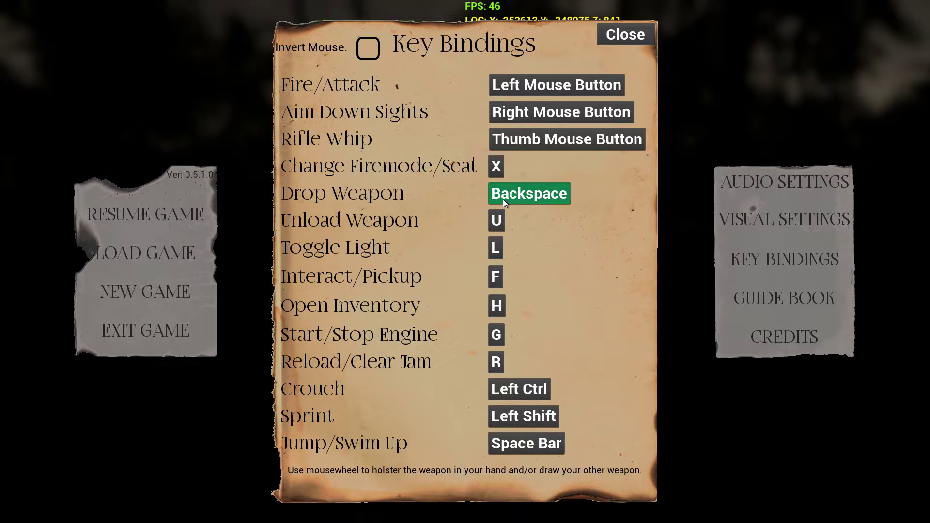
click(624, 34)
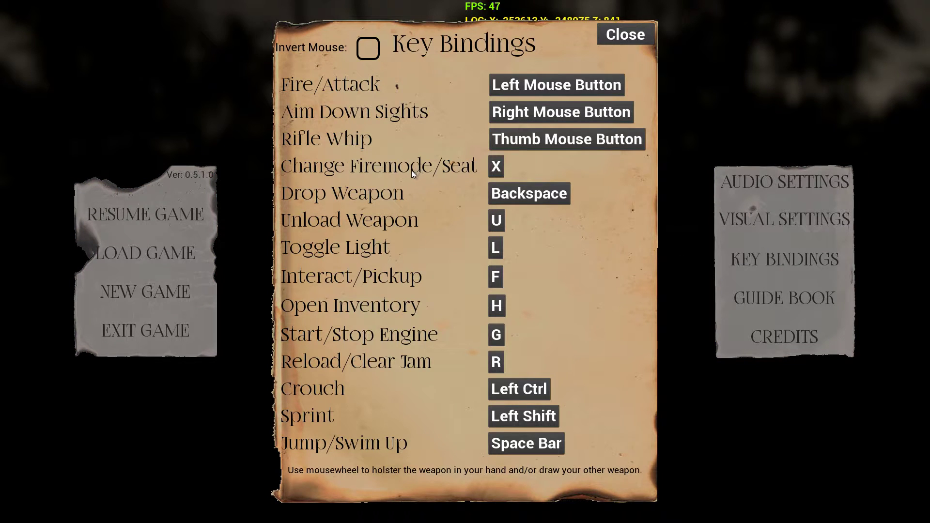
click(566, 139)
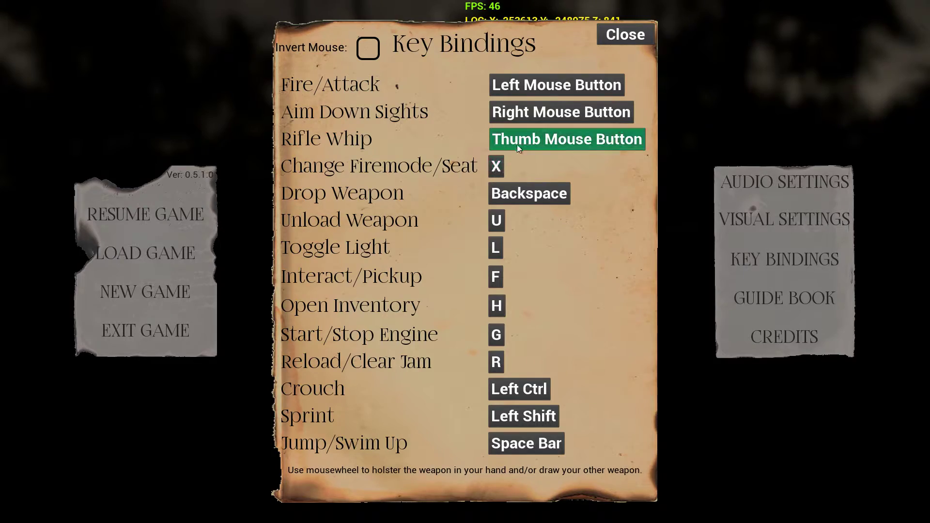
click(624, 35)
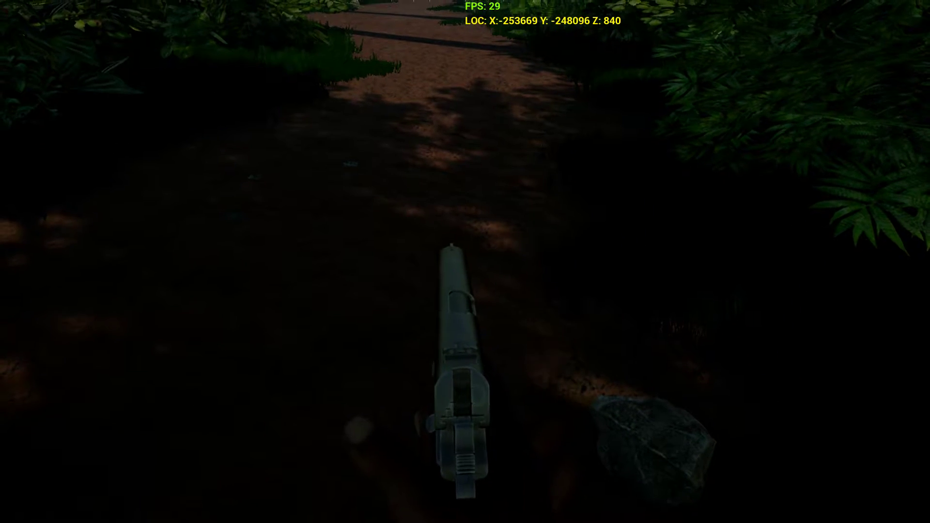
Step: Open the backpack inventory and holster the held pistol
key(tab)
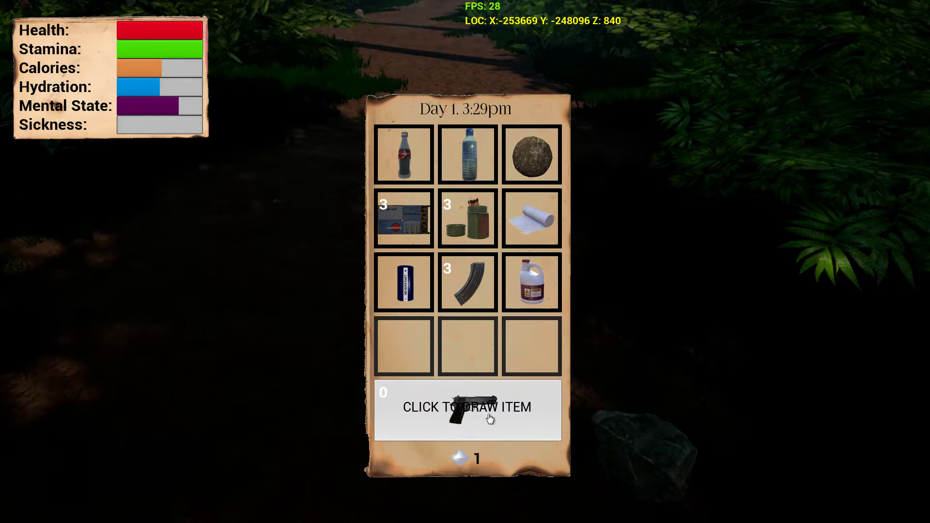
click(466, 407)
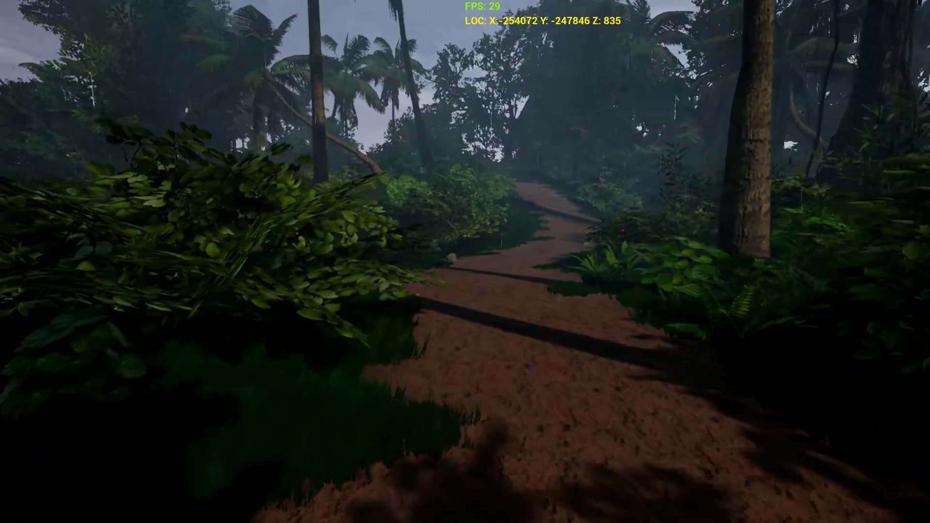
Step: Walk forward along the dirt trail up the dark, overgrown jungle slope
key(w)
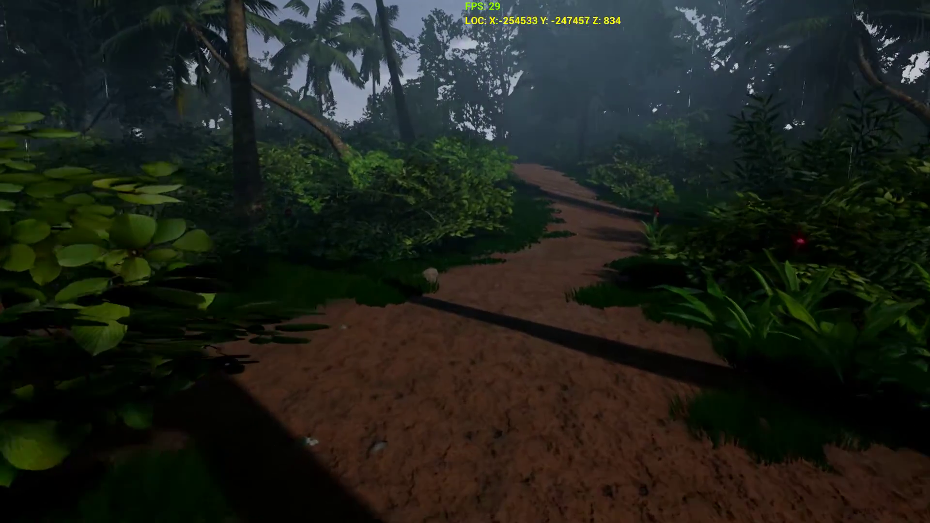
key(w)
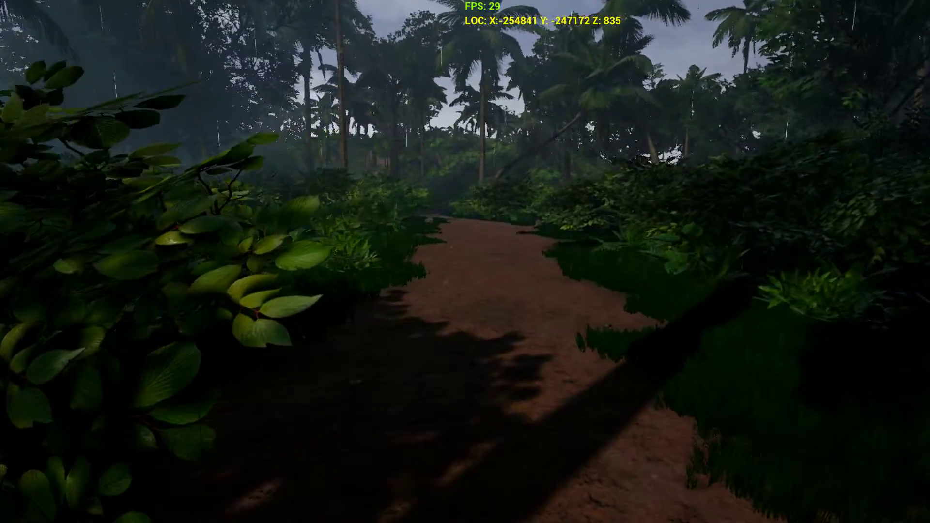
key(w)
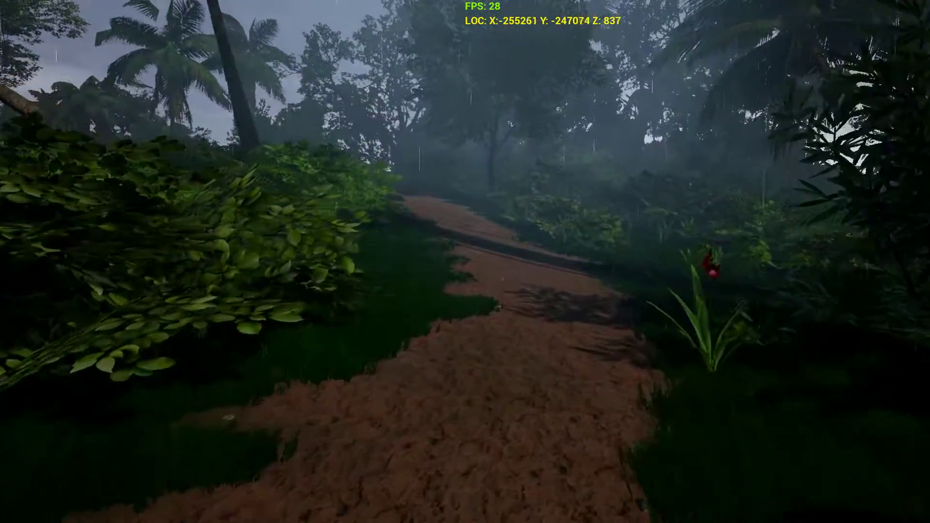
key(w)
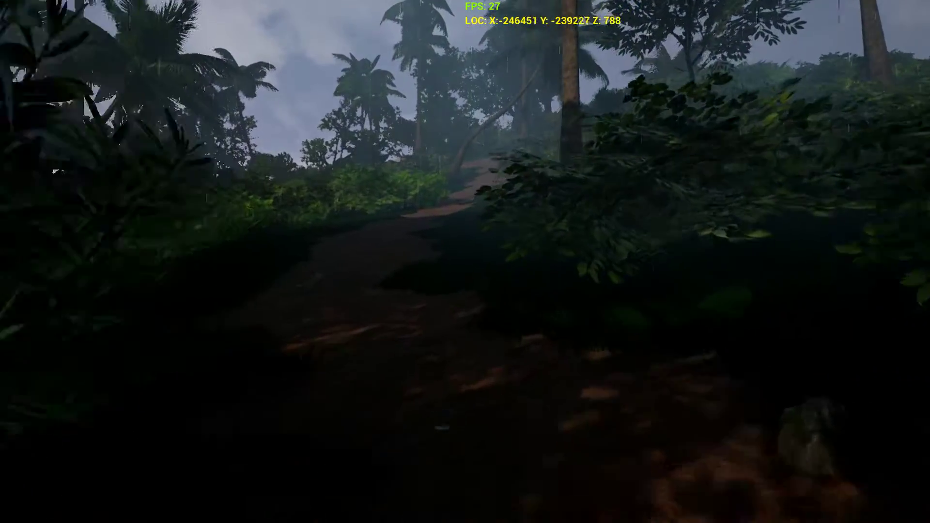
Step: Walk to the wooden shack door and start the lockpicking minigame on its lock
key(w)
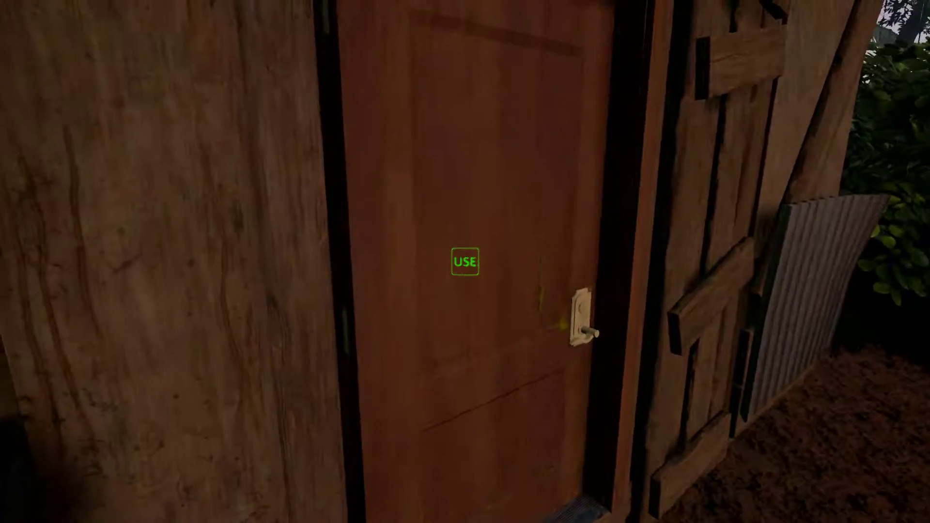
click(464, 262)
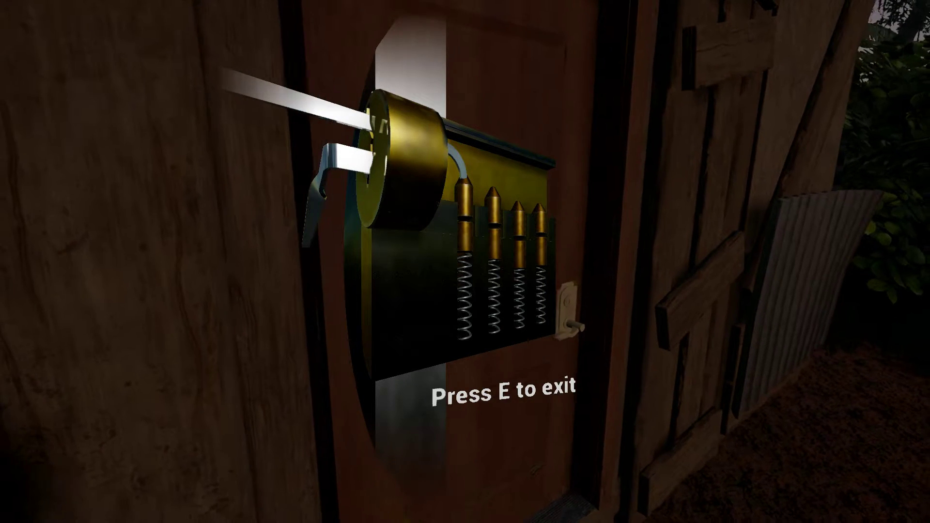